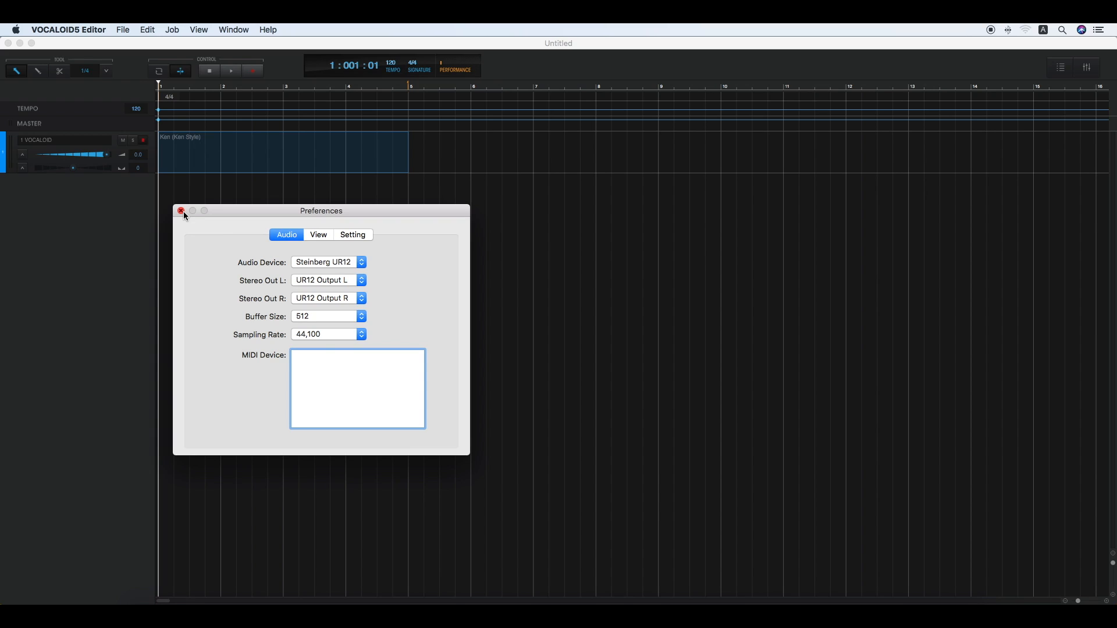
- Close the Preferences window now that audio is set to the Steinberg UR12
left_click(181, 211)
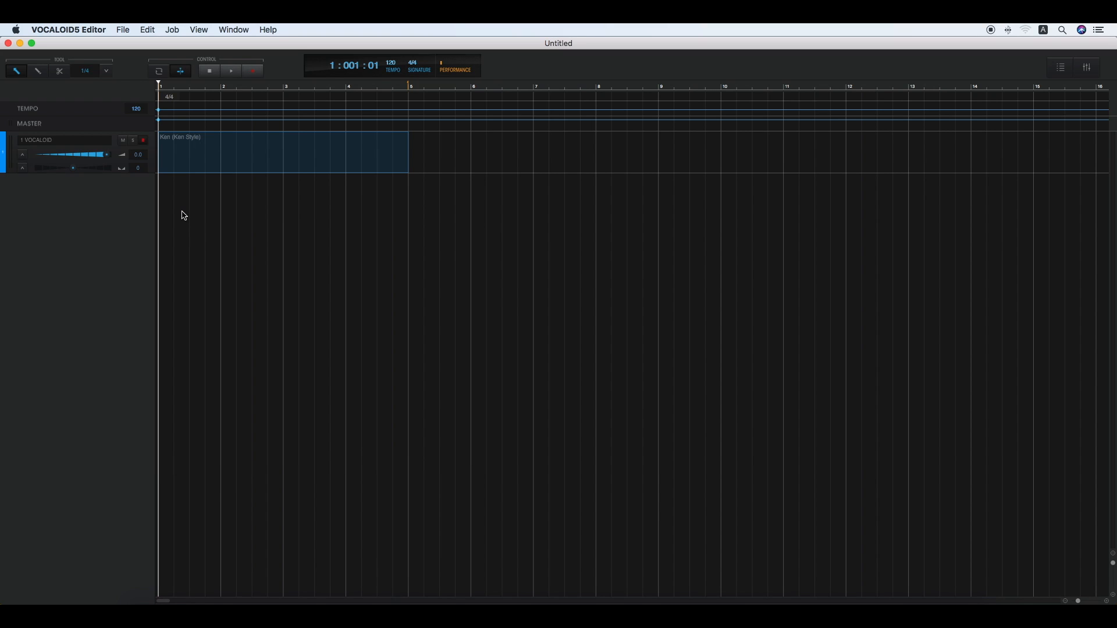
mouse_move(169, 167)
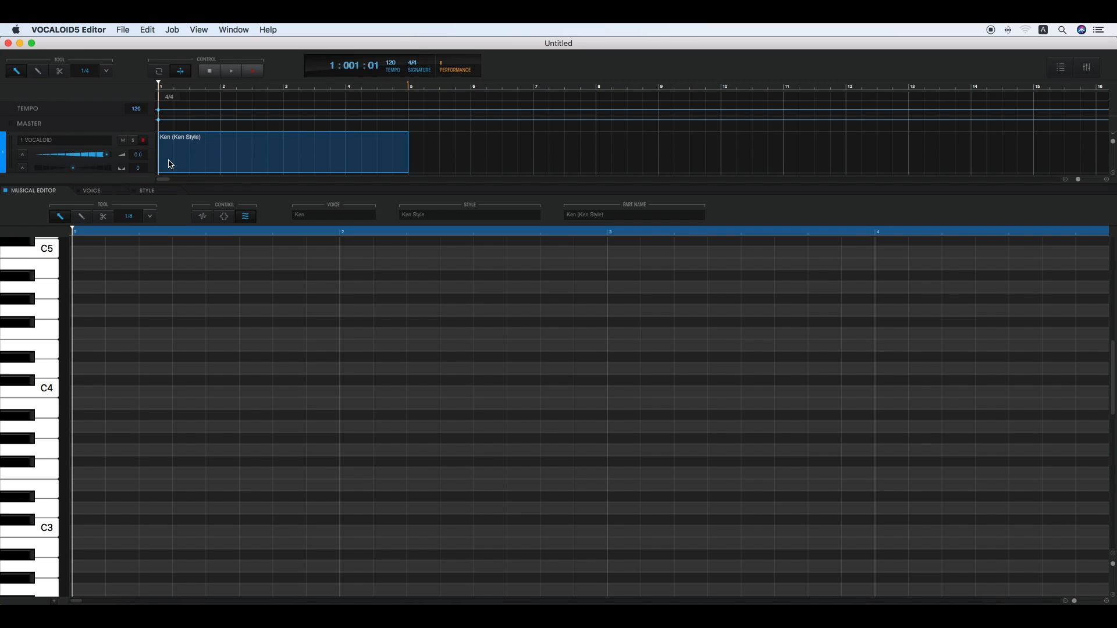
mouse_move(131, 185)
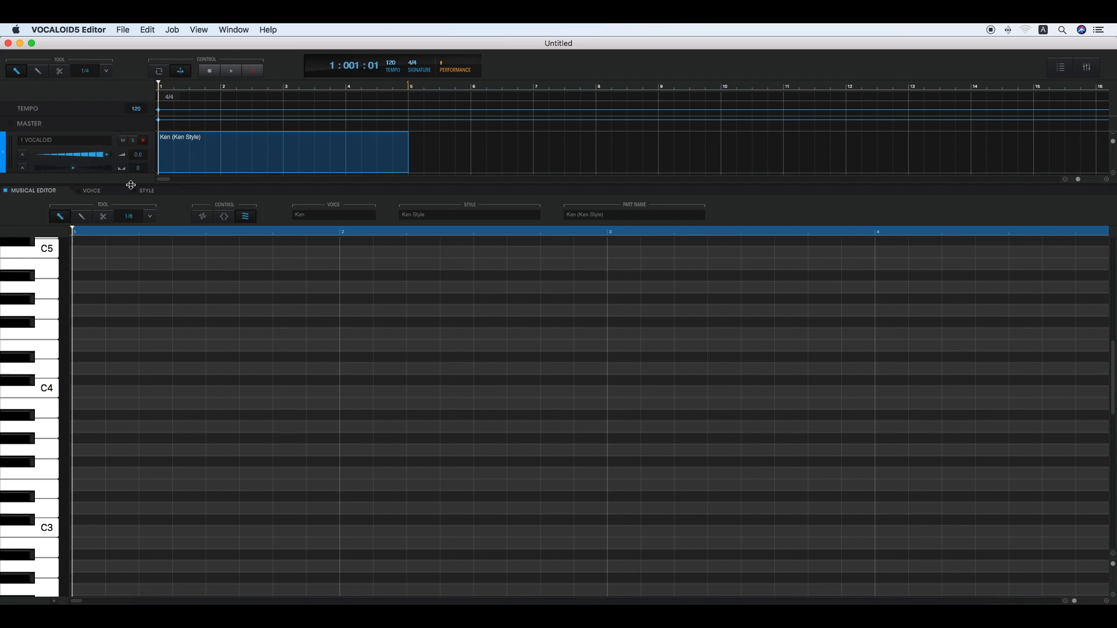
- Switch the part's voice from Ken to Amy and return to the Musical Editor
left_click(90, 190)
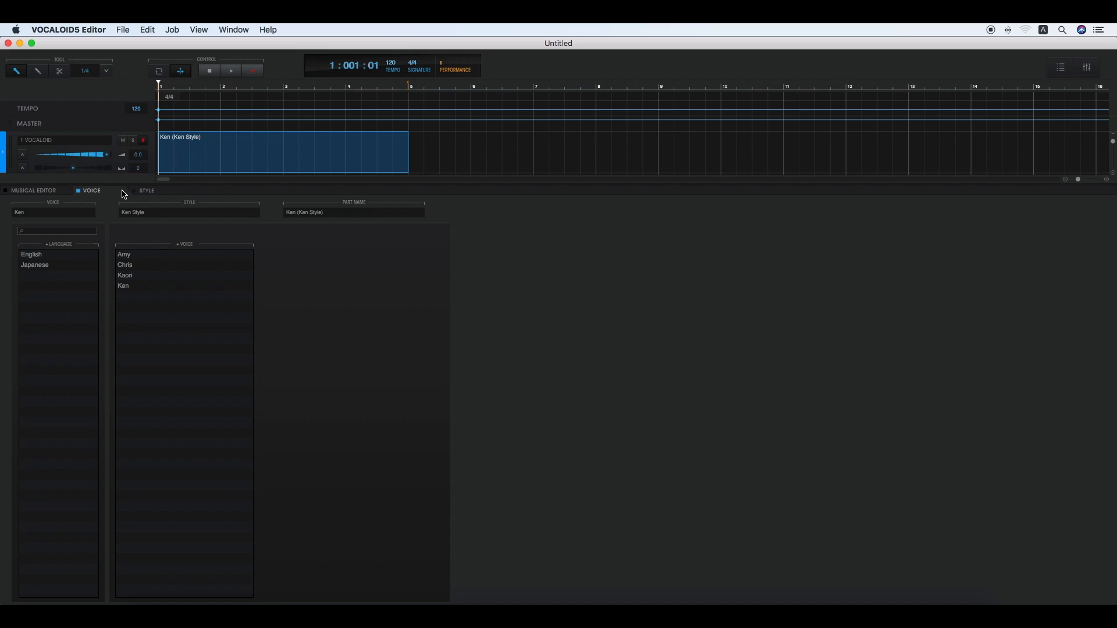
mouse_move(147, 260)
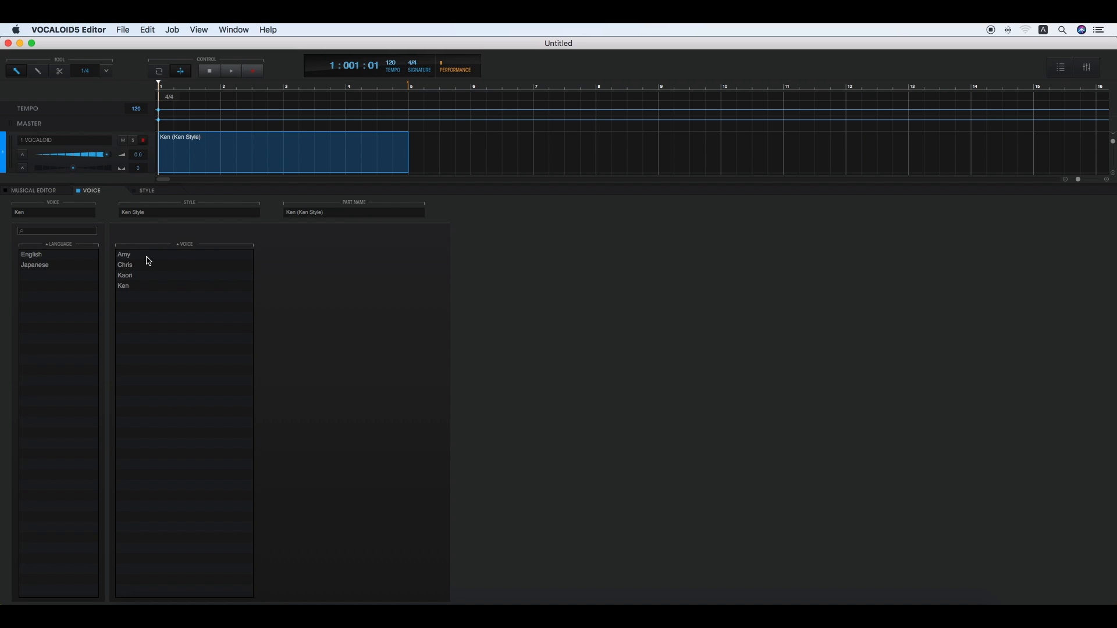
left_click(124, 254)
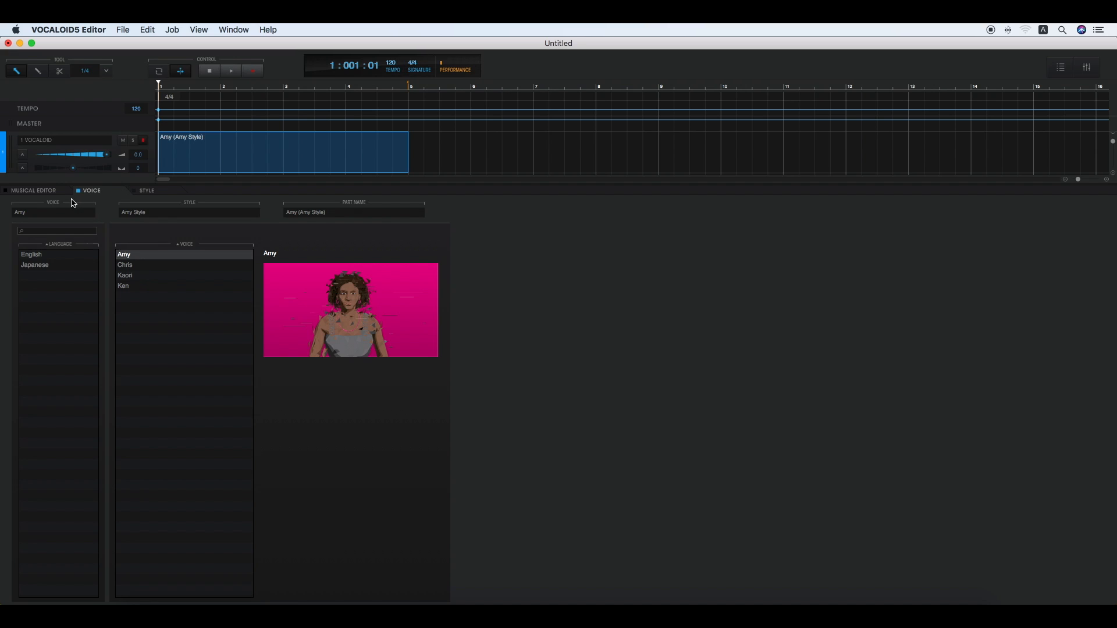
left_click(32, 190)
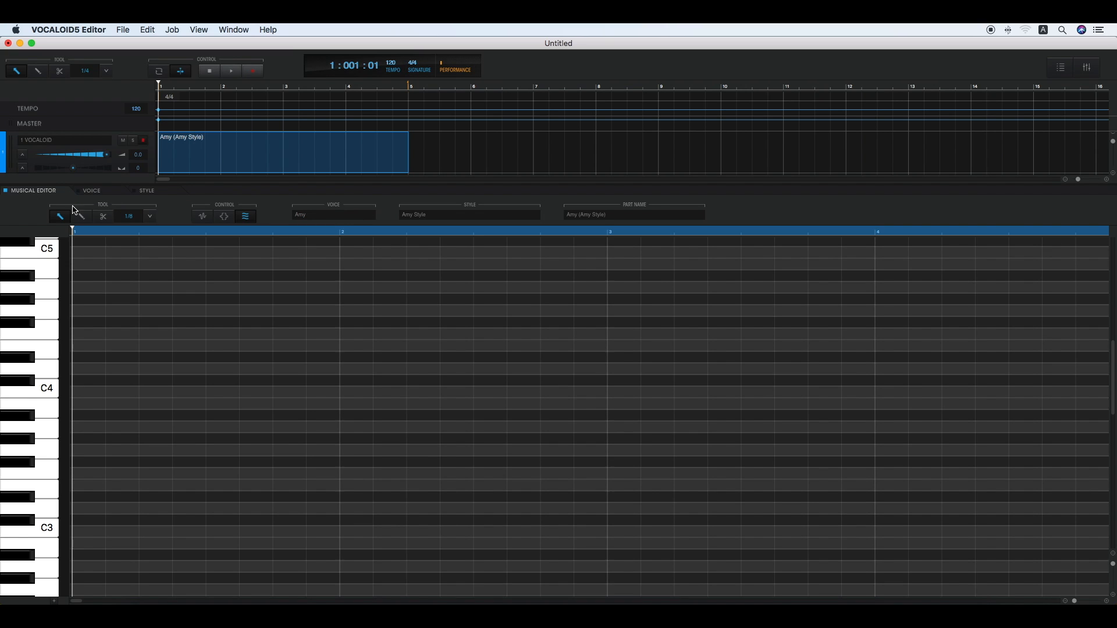
mouse_move(86, 222)
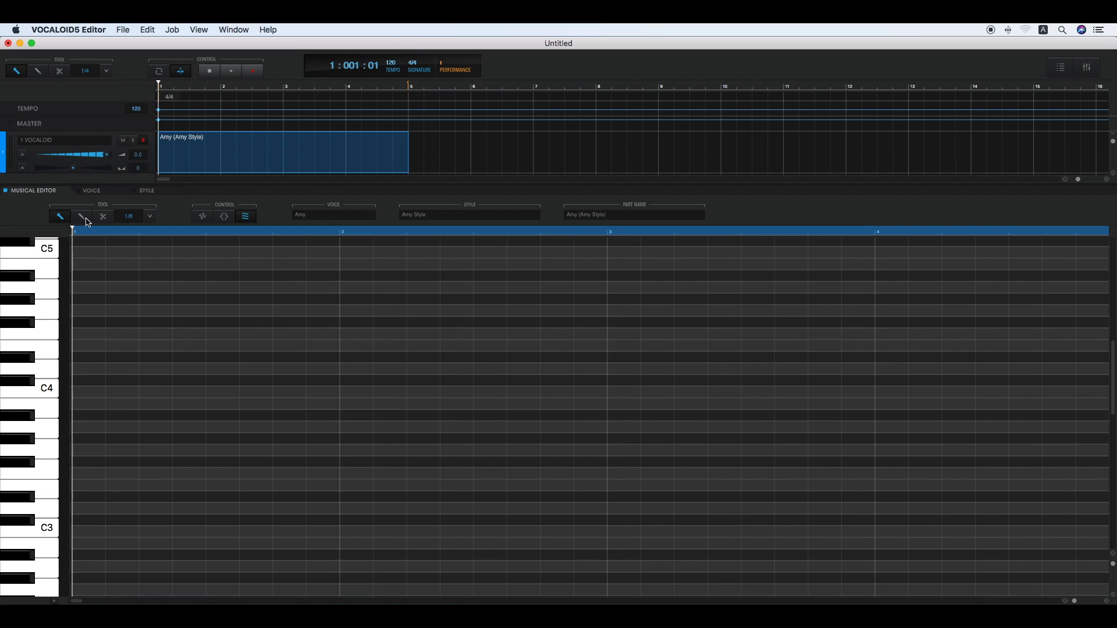
- Select the pencil tool to draw the four rising-then-falling Ooh notes
left_click(82, 215)
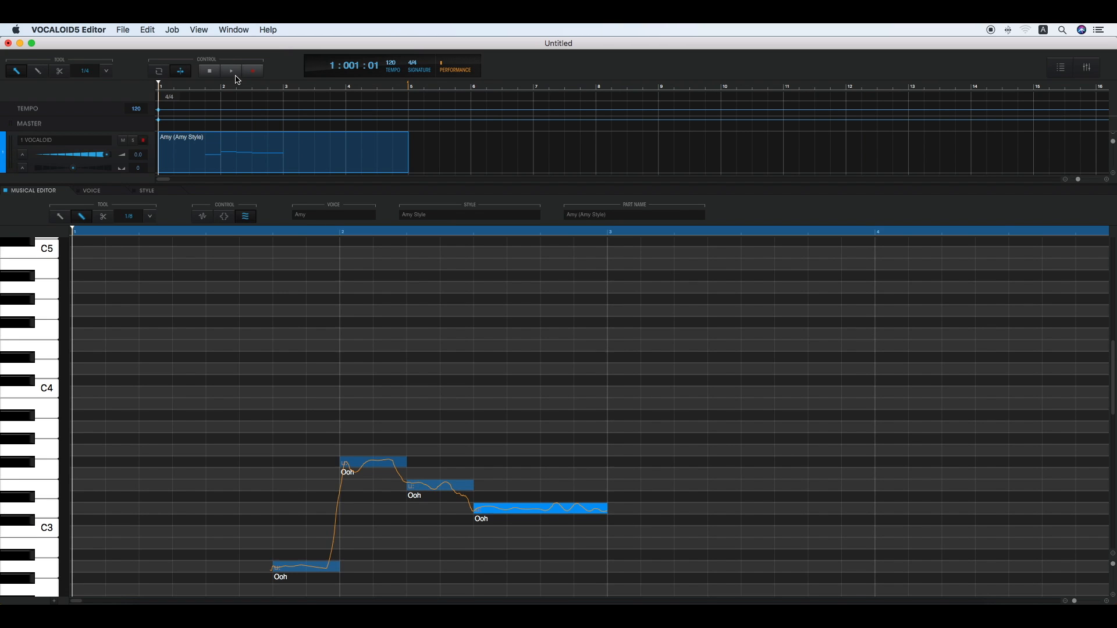
- Play back Amy's four-note Ooh melody through to bar 4
left_click(230, 70)
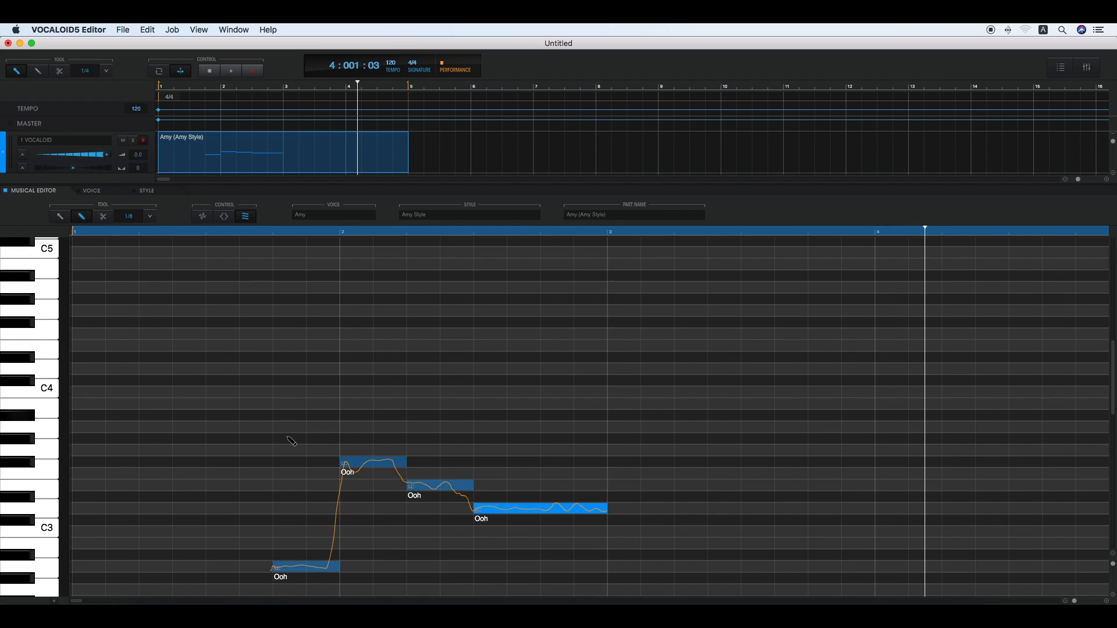
- Change the first note's lyric to a new word and the second note's to 'make'
double_click(280, 577)
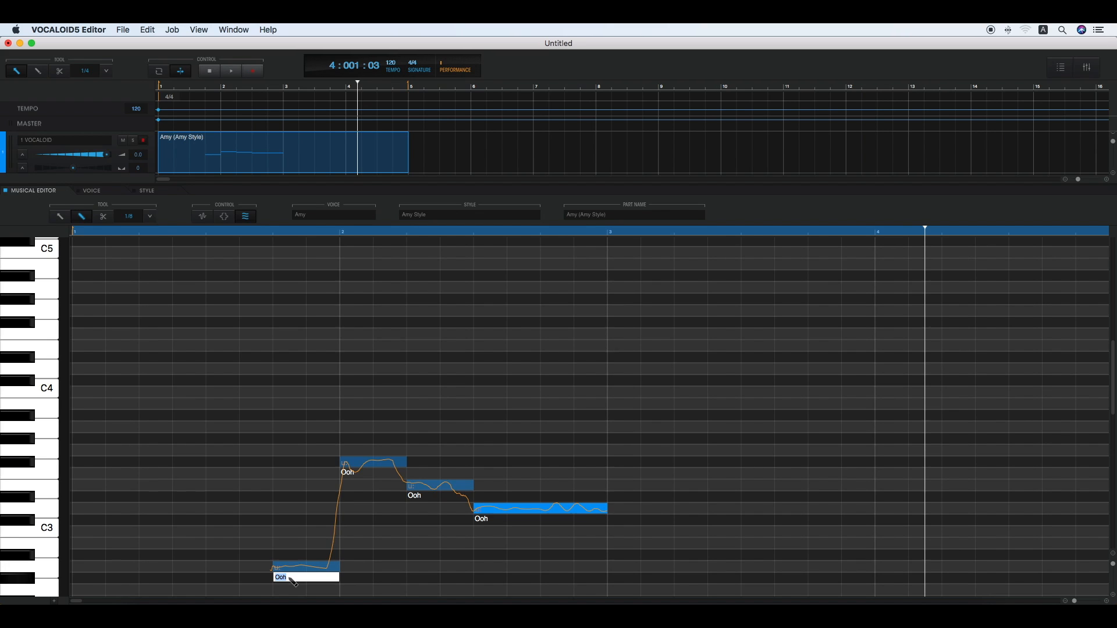
type("al")
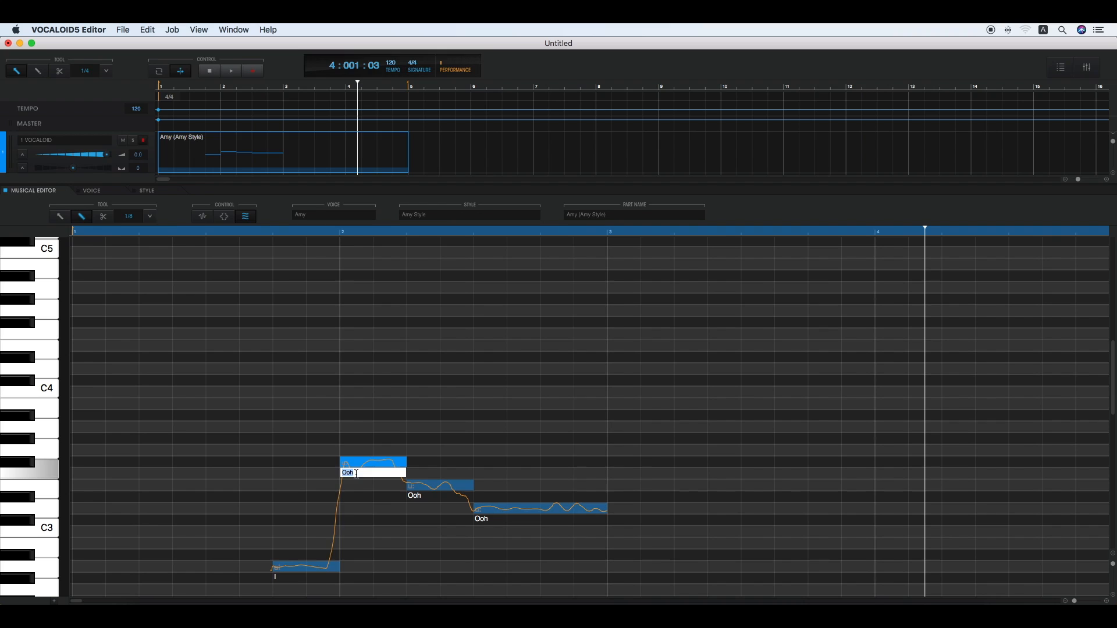
type("make")
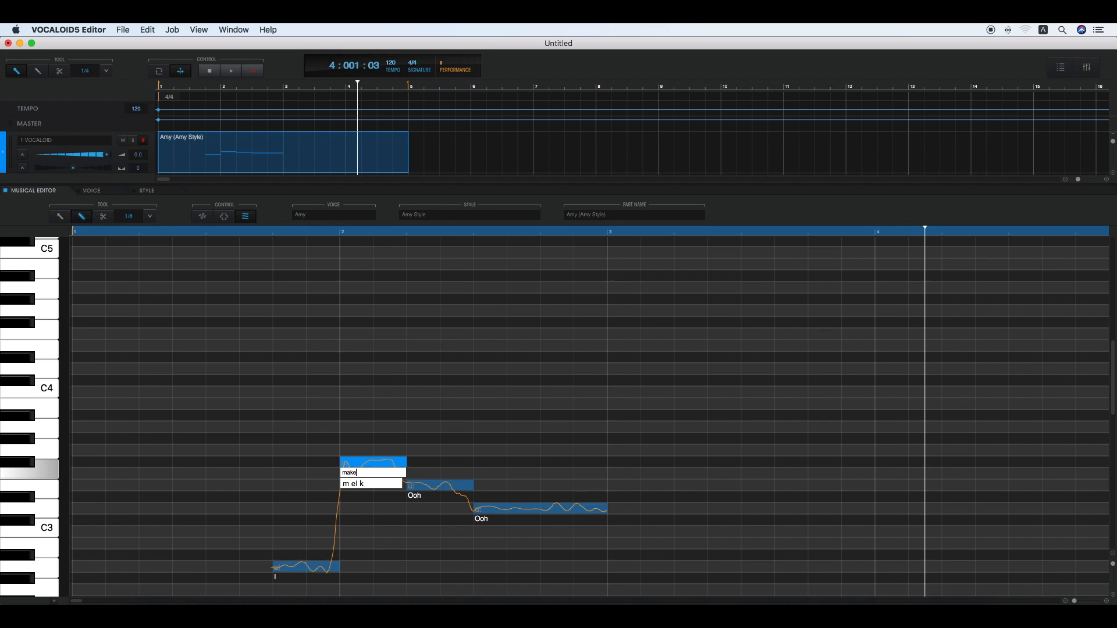